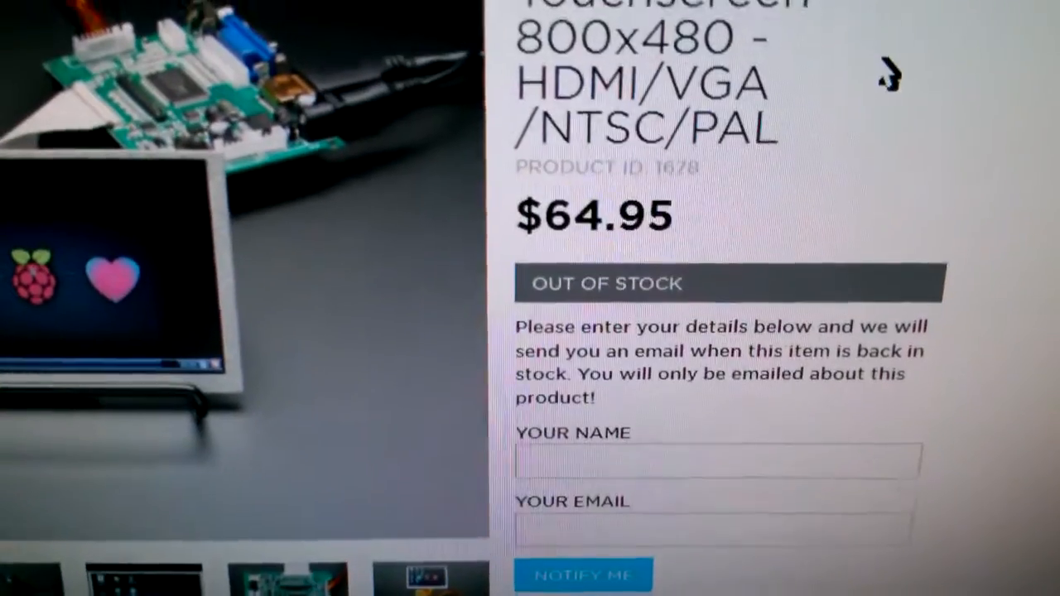
scroll("up", 3)
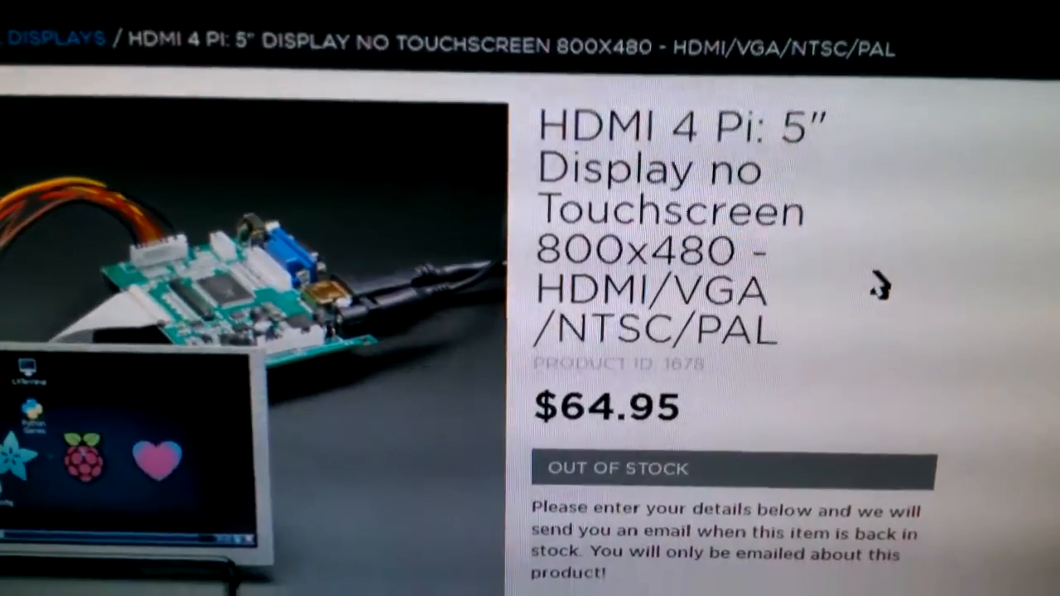
scroll("down", 3)
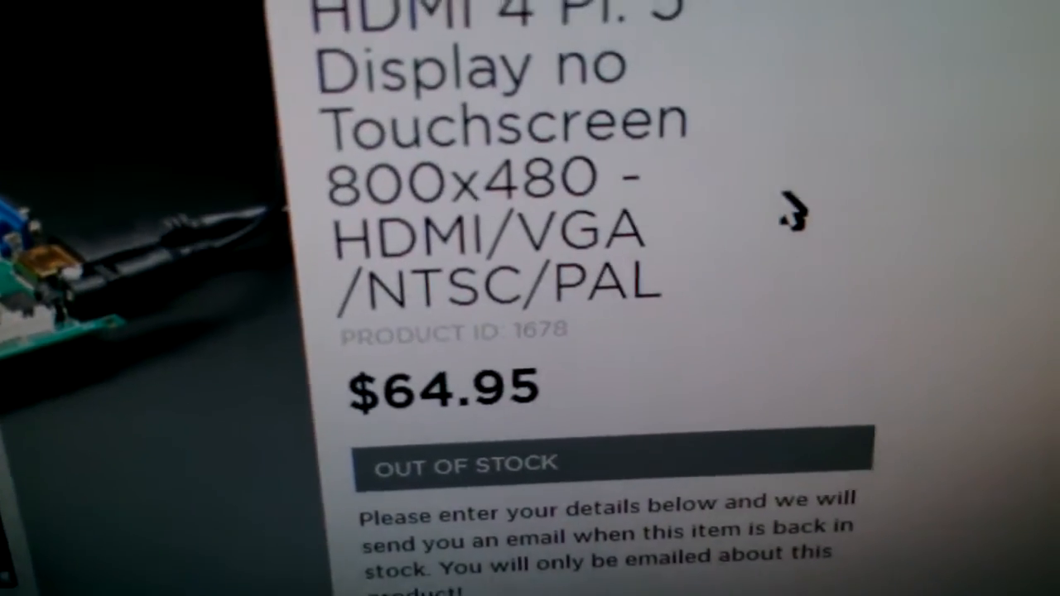